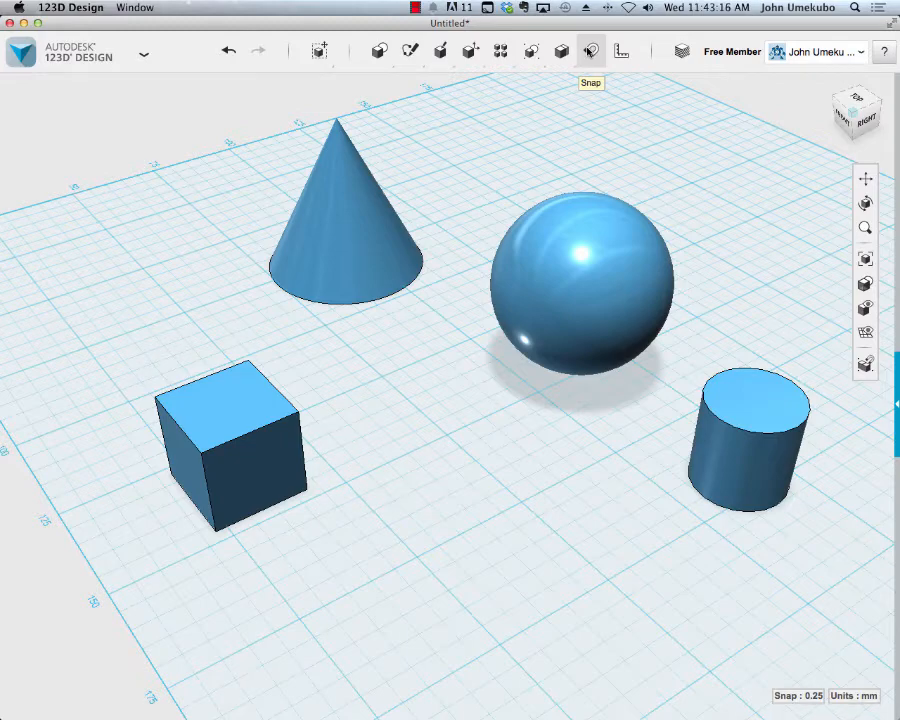
mouse_move(500, 168)
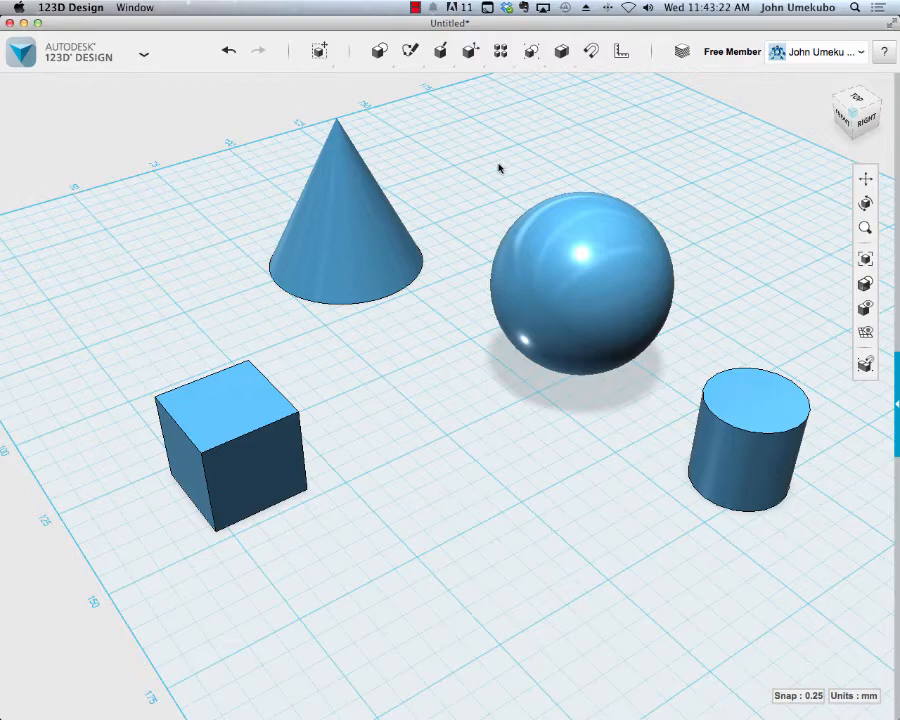
mouse_move(482, 192)
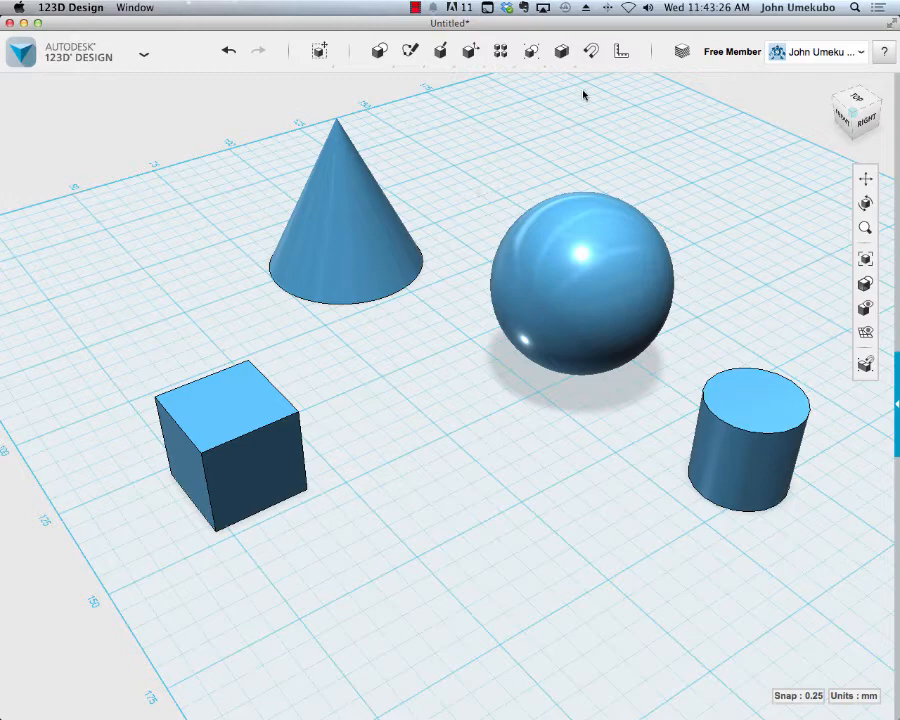
mouse_move(588, 50)
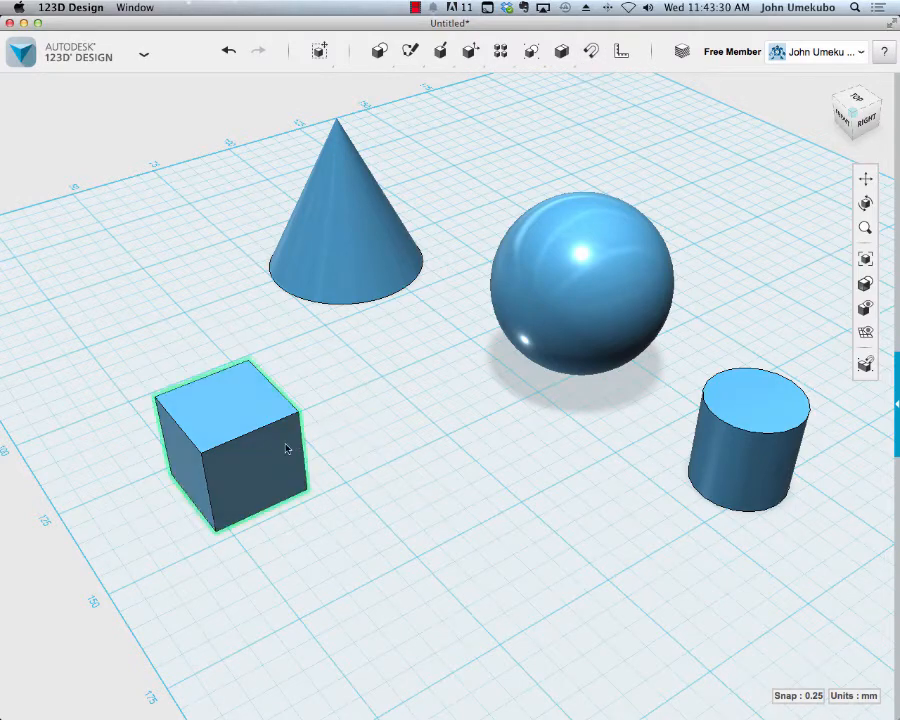
- Snap the box's bottom face onto the cylinder's top face
left_click(482, 398)
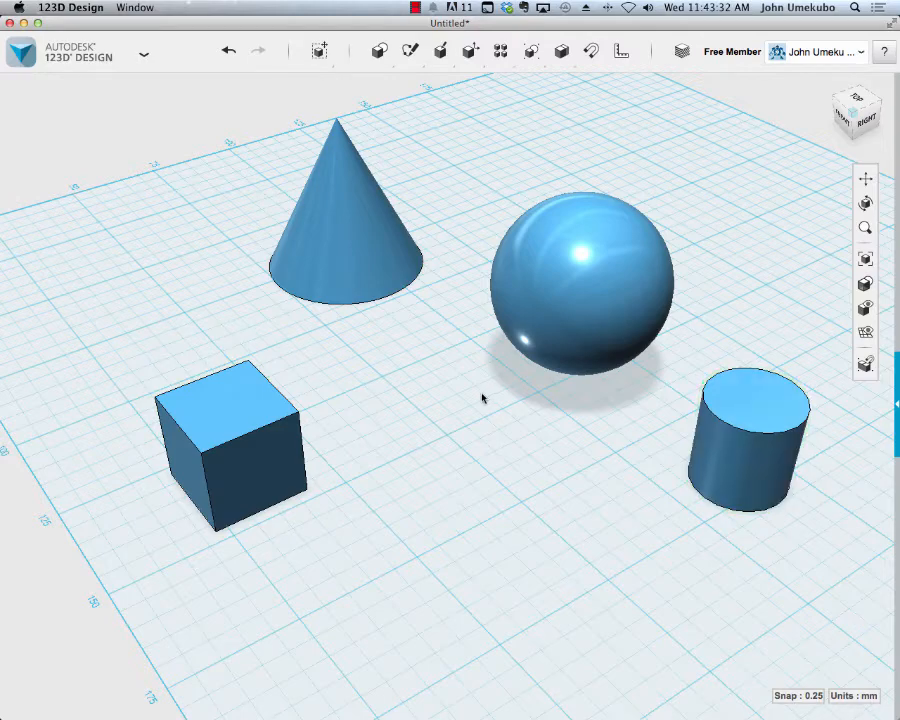
mouse_move(492, 258)
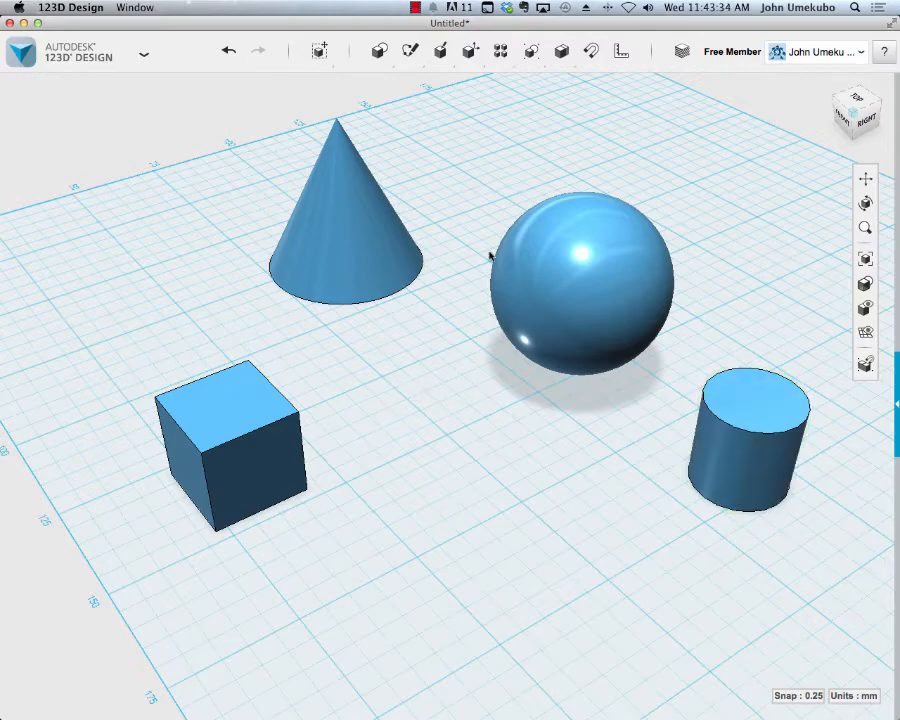
mouse_move(480, 422)
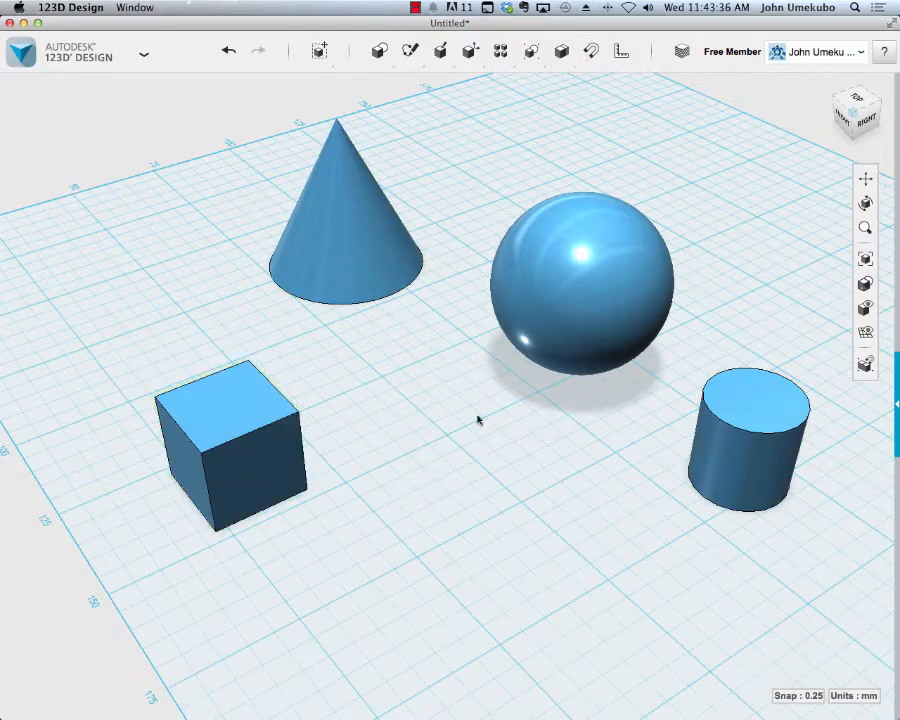
mouse_move(590, 48)
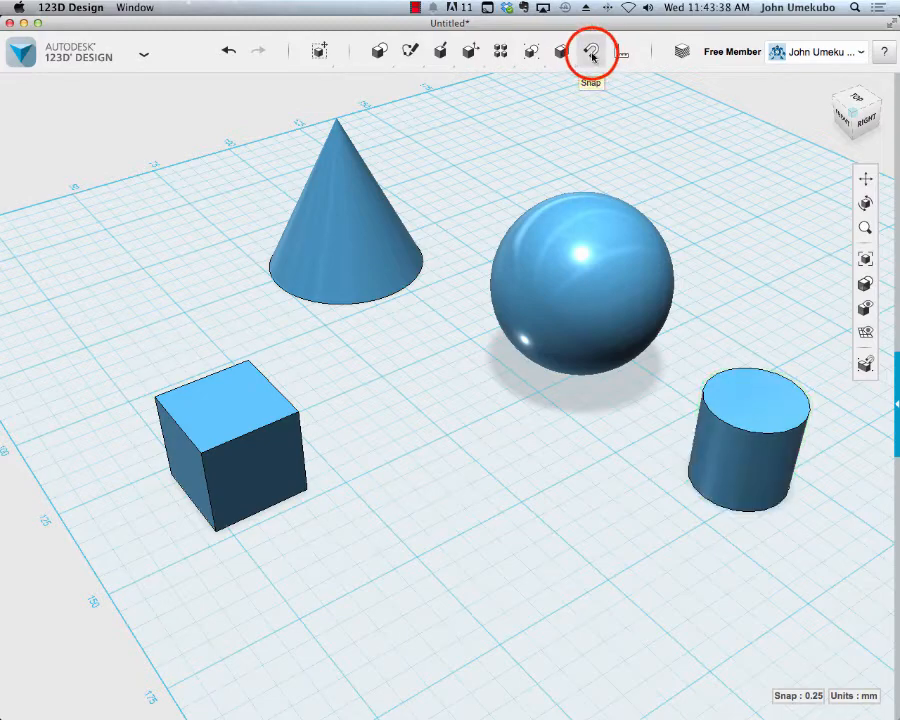
left_click(588, 52)
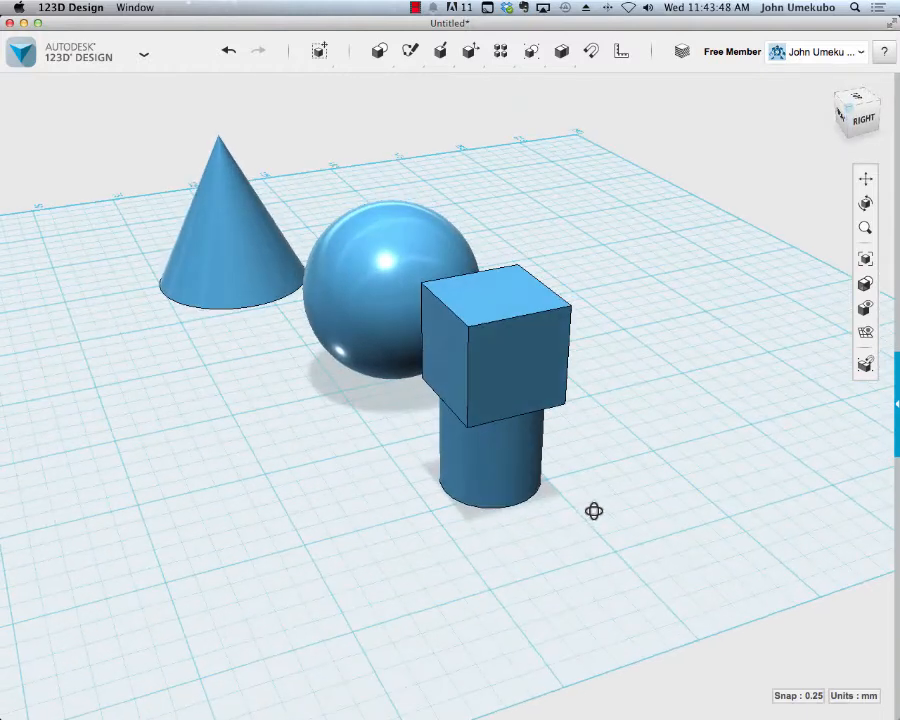
left_click(500, 404)
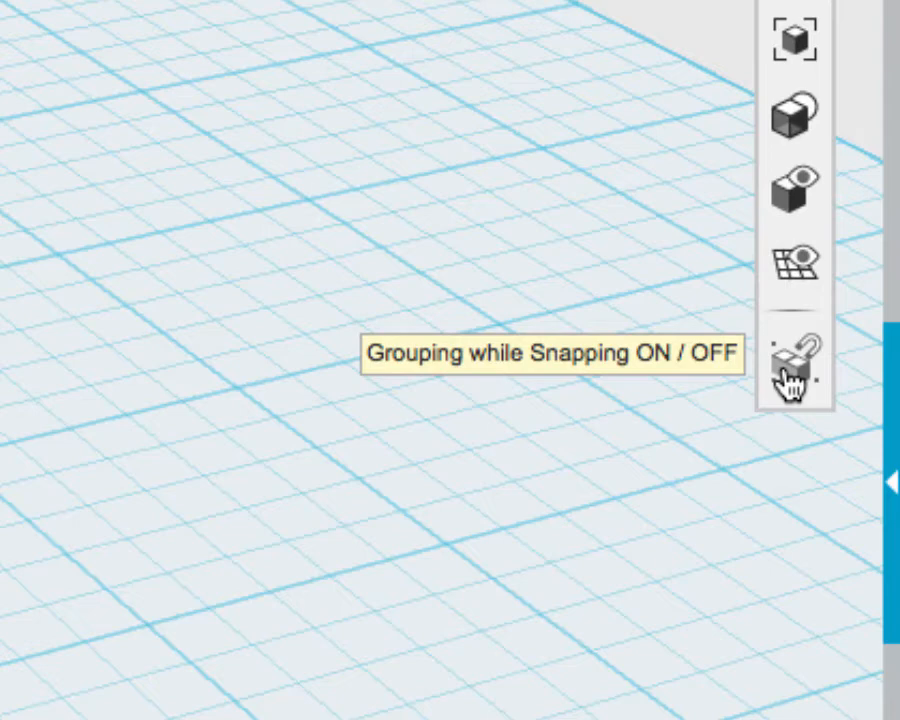
- Turn on Grouping while Snapping in the navigation bar
left_click(792, 362)
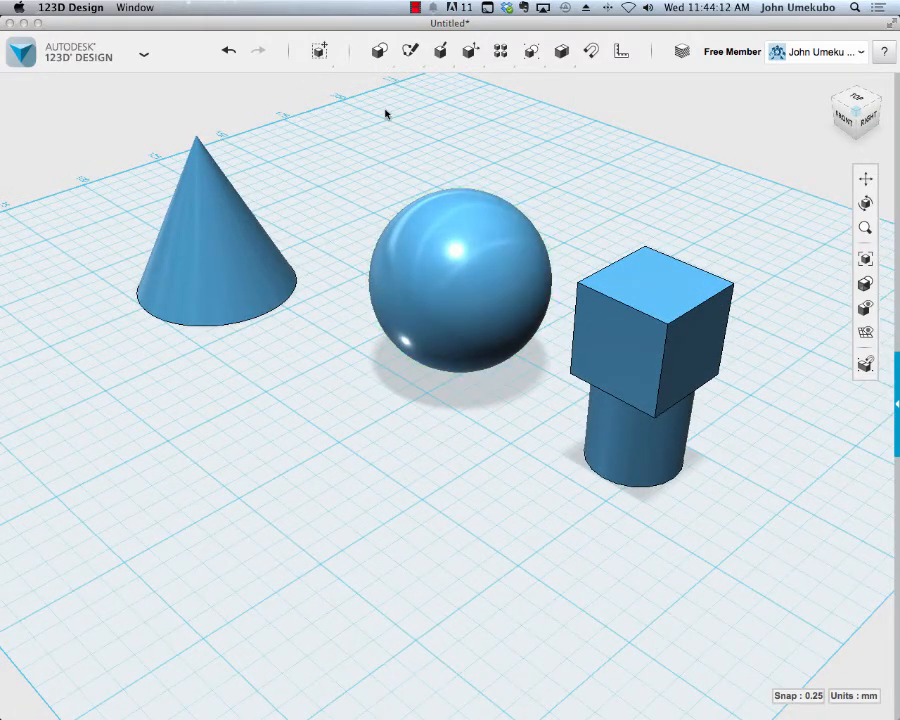
mouse_move(348, 340)
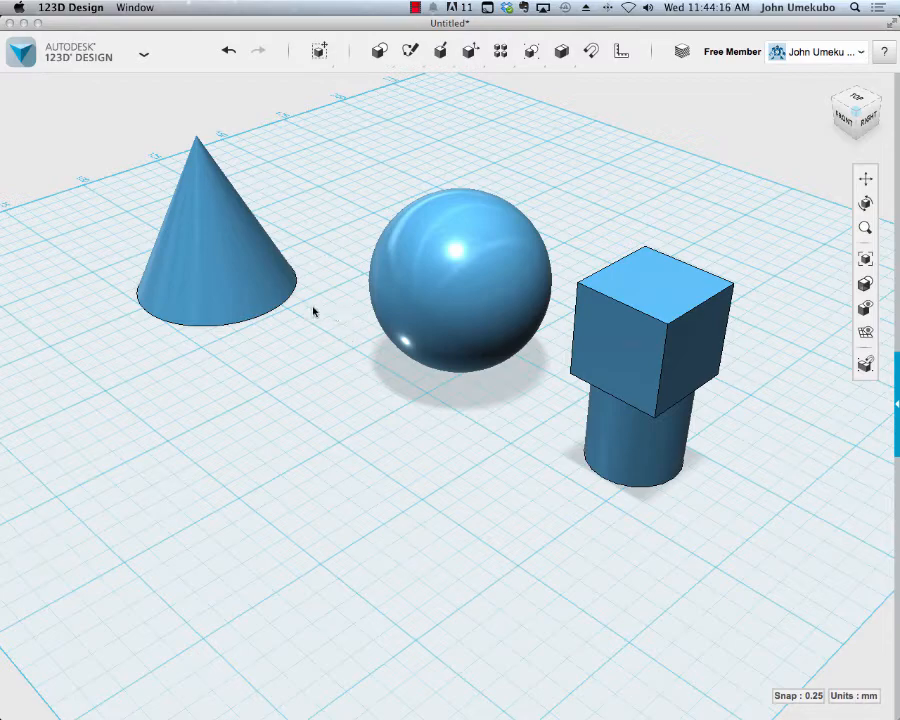
- Insert a Cylinder primitive and position it on the grid near the cone
left_click(374, 52)
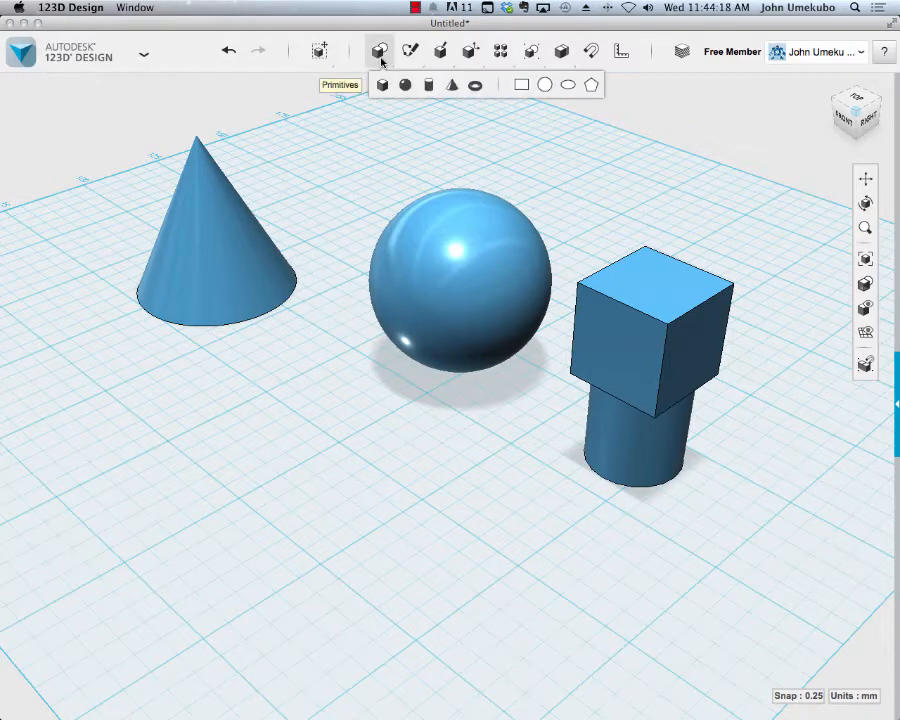
mouse_move(428, 84)
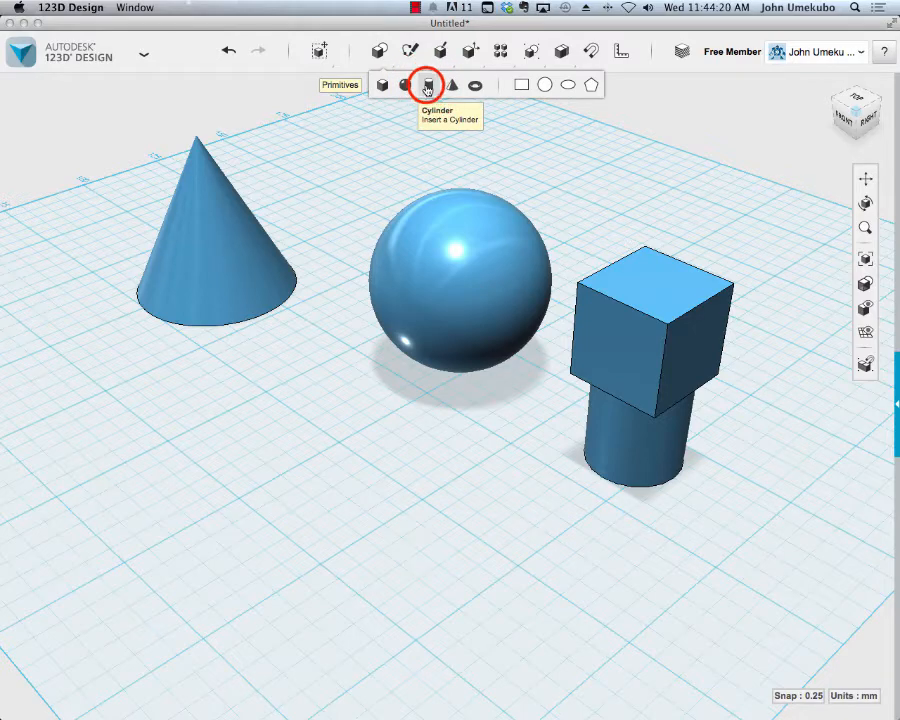
left_click(426, 84)
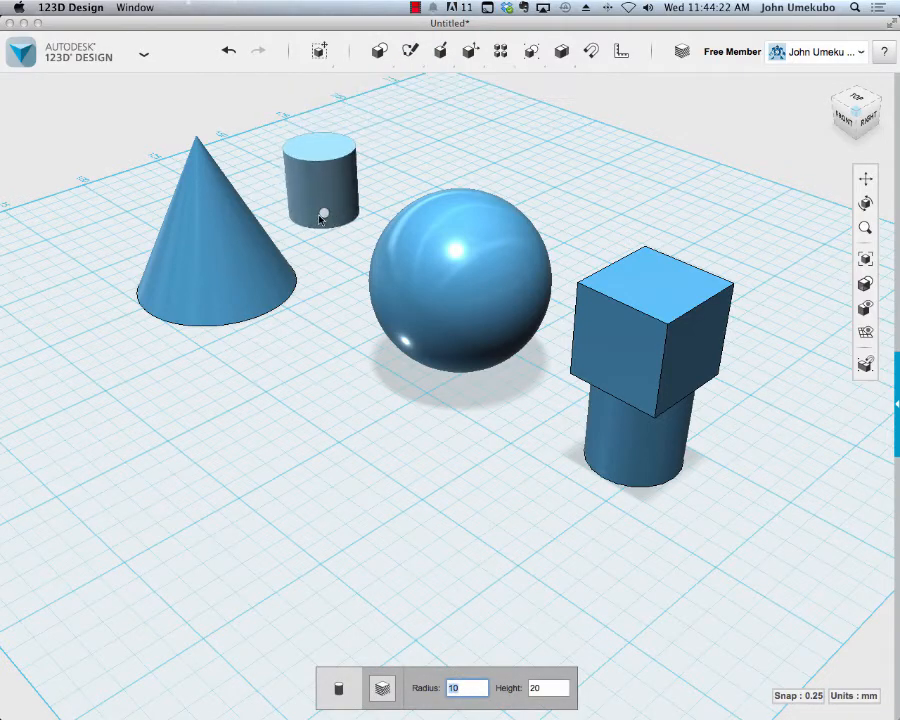
left_click_drag(320, 180, 170, 250)
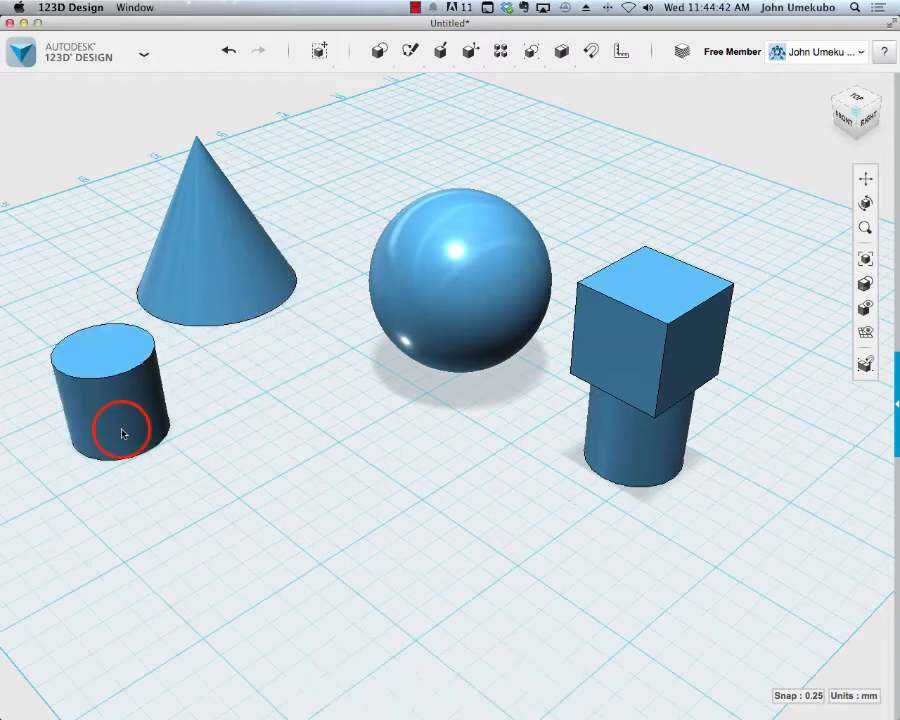
- Drop the new cylinder on the grid in front of the cone
left_click(230, 250)
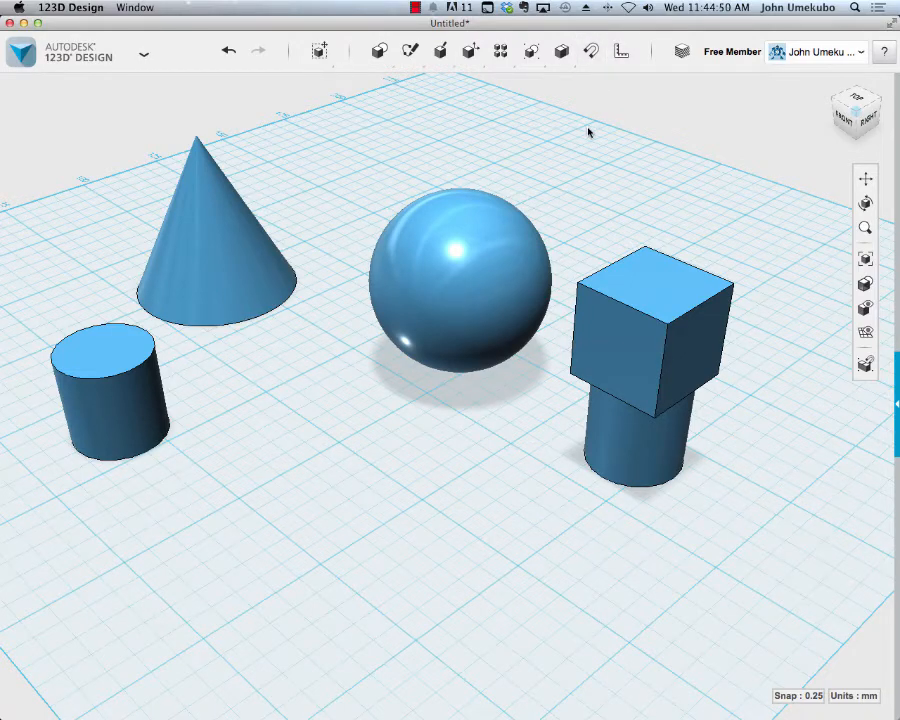
mouse_move(590, 50)
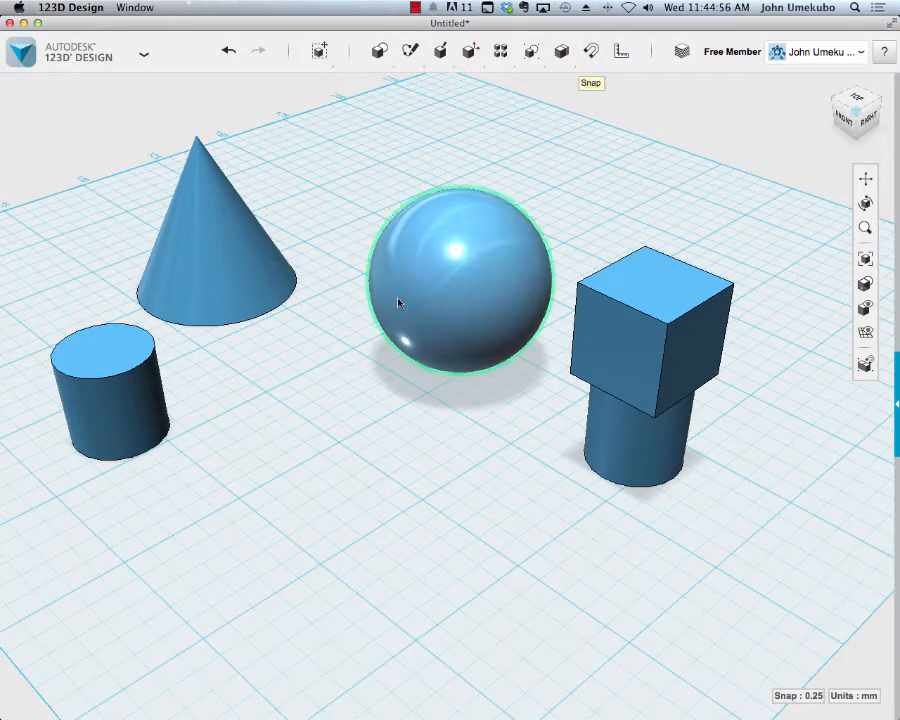
mouse_move(88, 356)
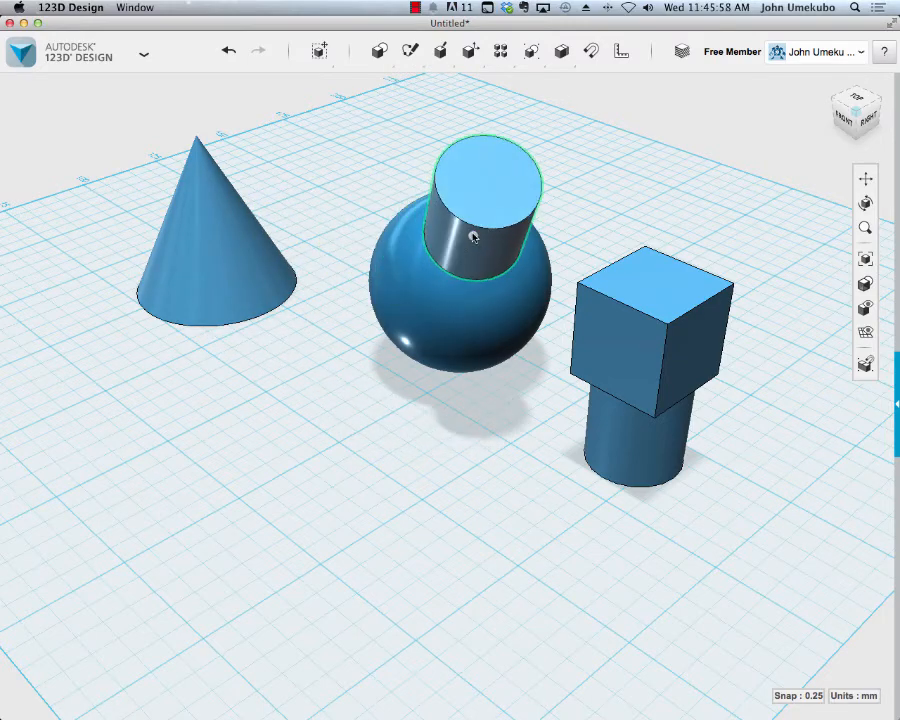
- Cruise the snapped cylinder across the sphere, down its left side and back to the upper right
left_click_drag(476, 236, 424, 270)
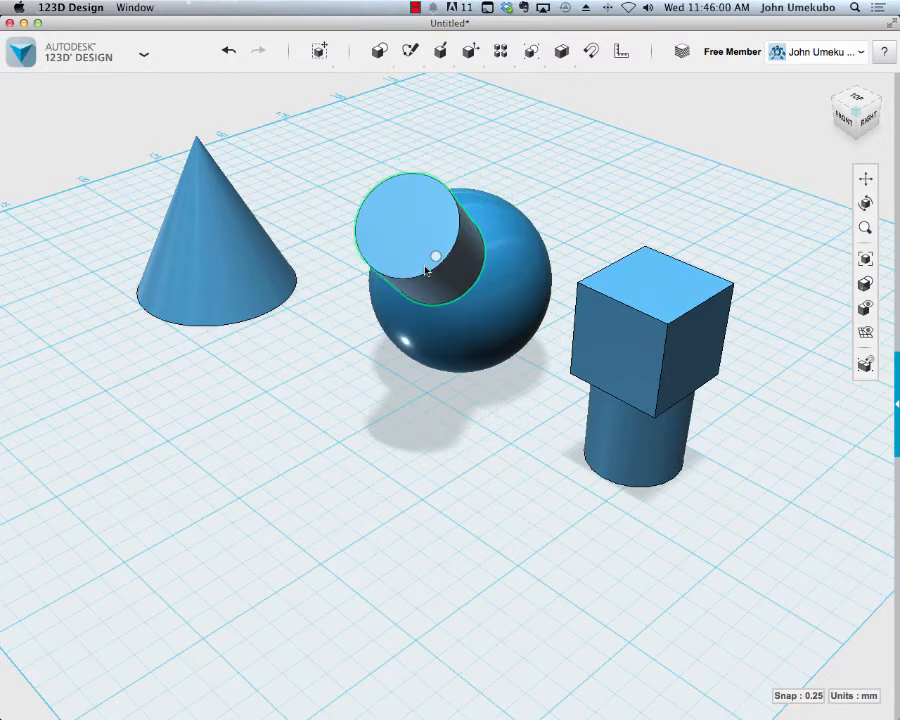
left_click_drag(436, 256, 380, 296)
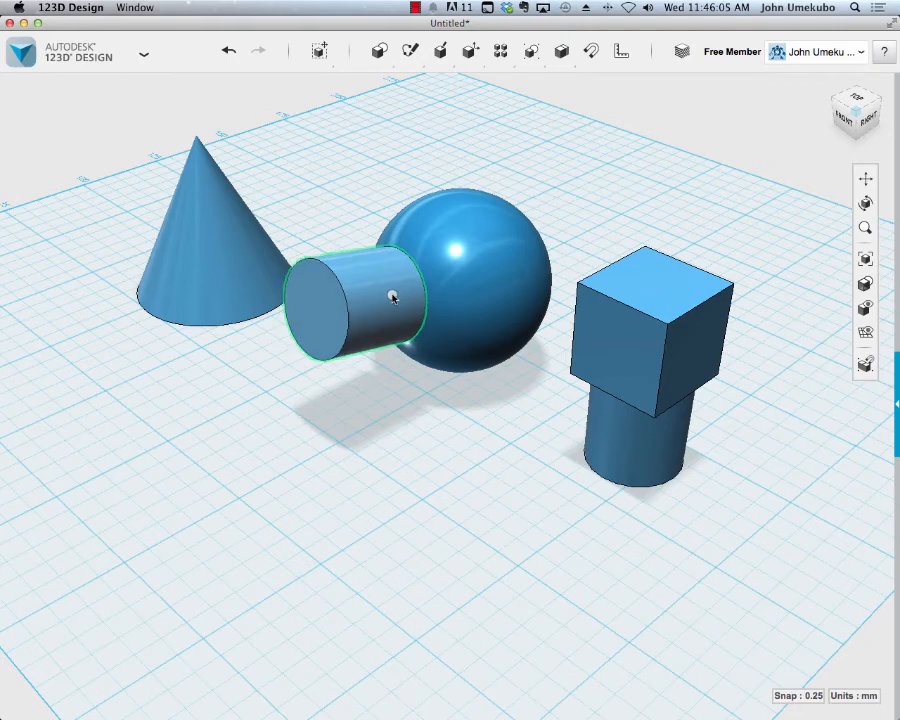
left_click_drag(392, 298, 404, 256)
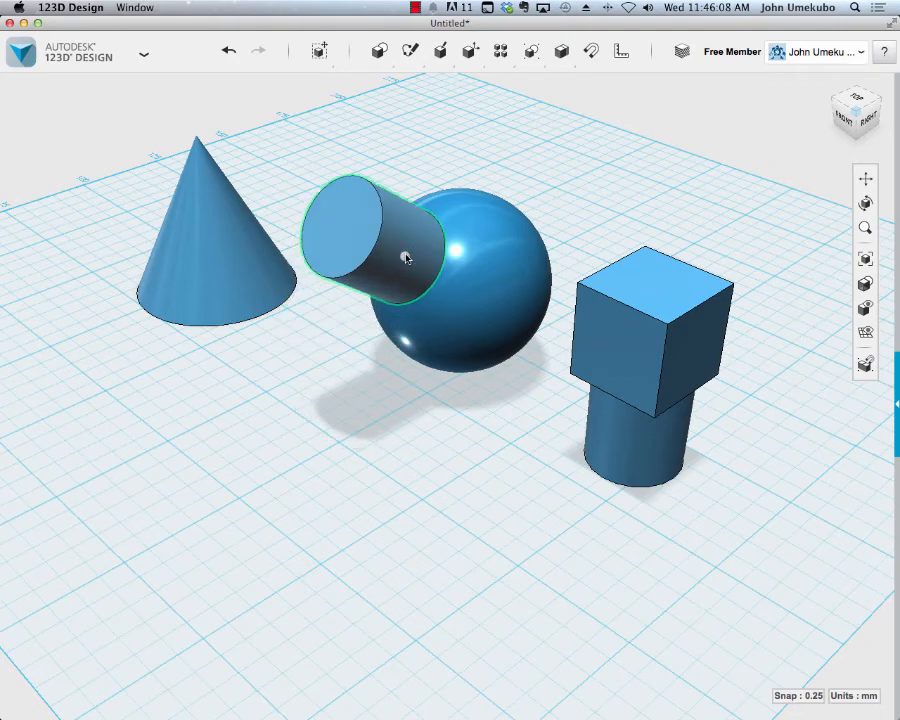
left_click_drag(404, 256, 430, 224)
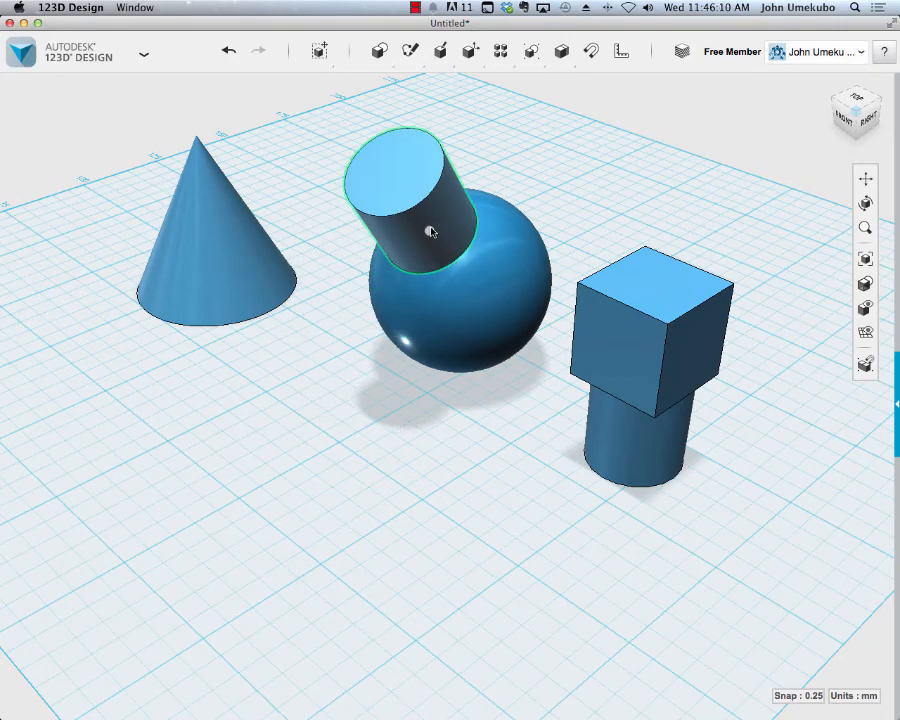
left_click_drag(430, 230, 500, 230)
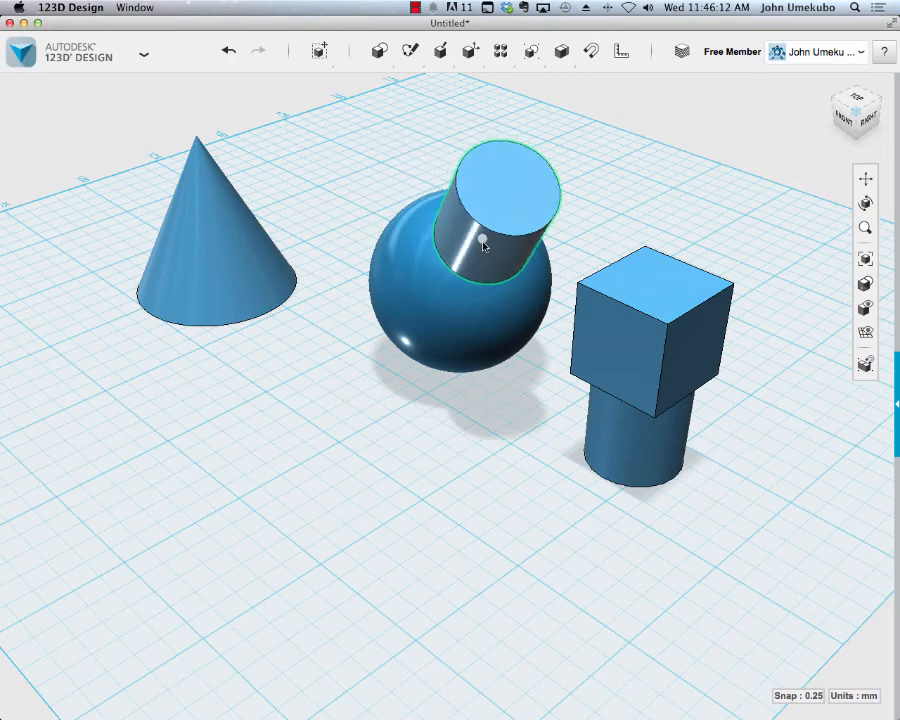